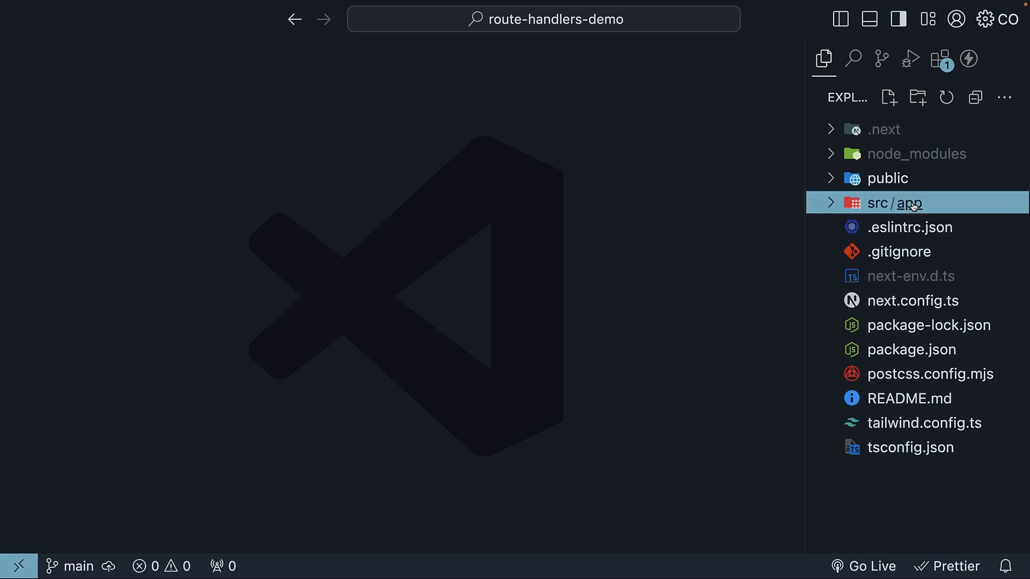
Step: Create a new file under src/app and begin naming it time/
click(888, 97)
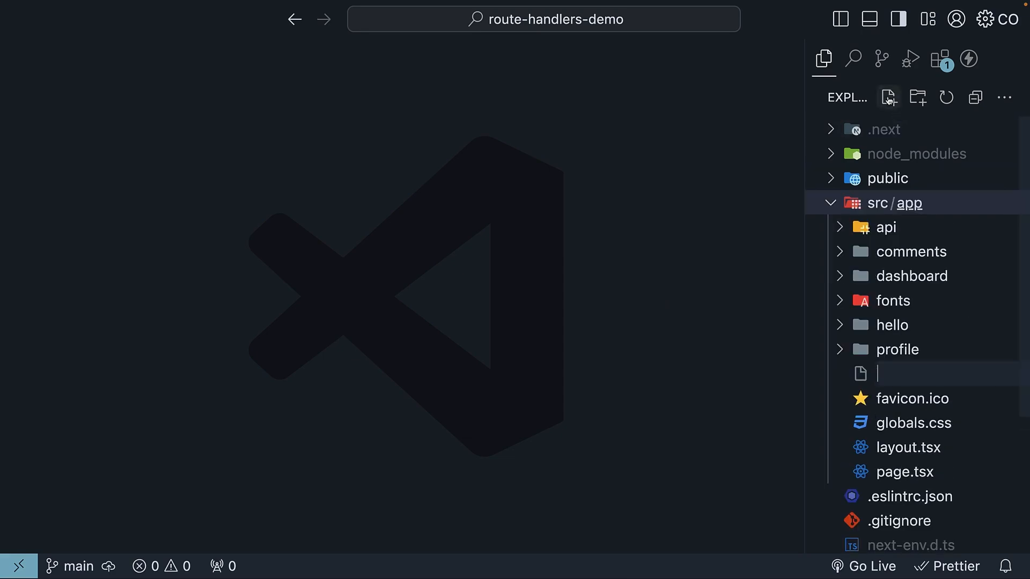
text(time/)
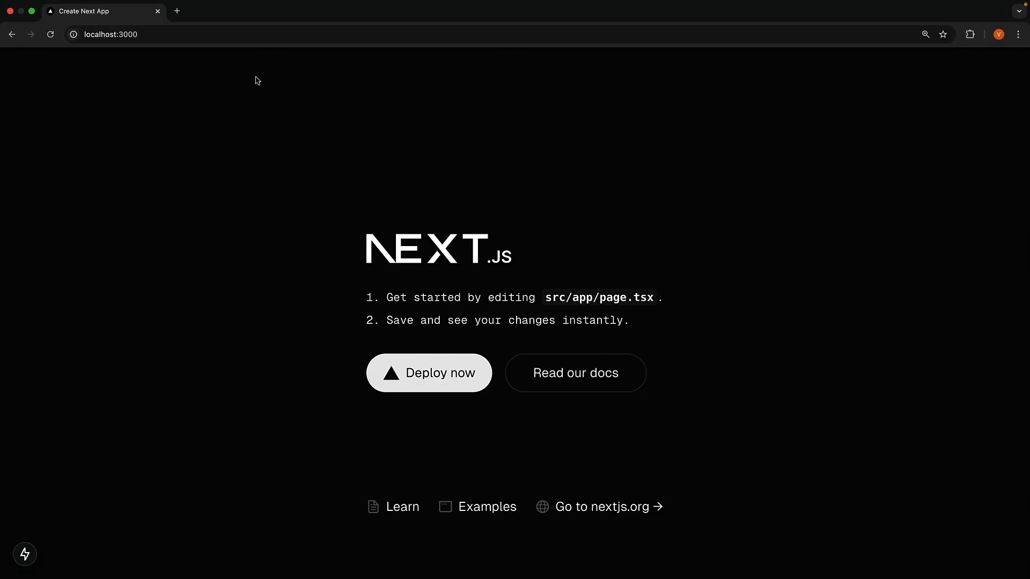
Step: Navigate the browser to localhost:3000/time to load the time endpoint
click(131, 34)
text(/time)
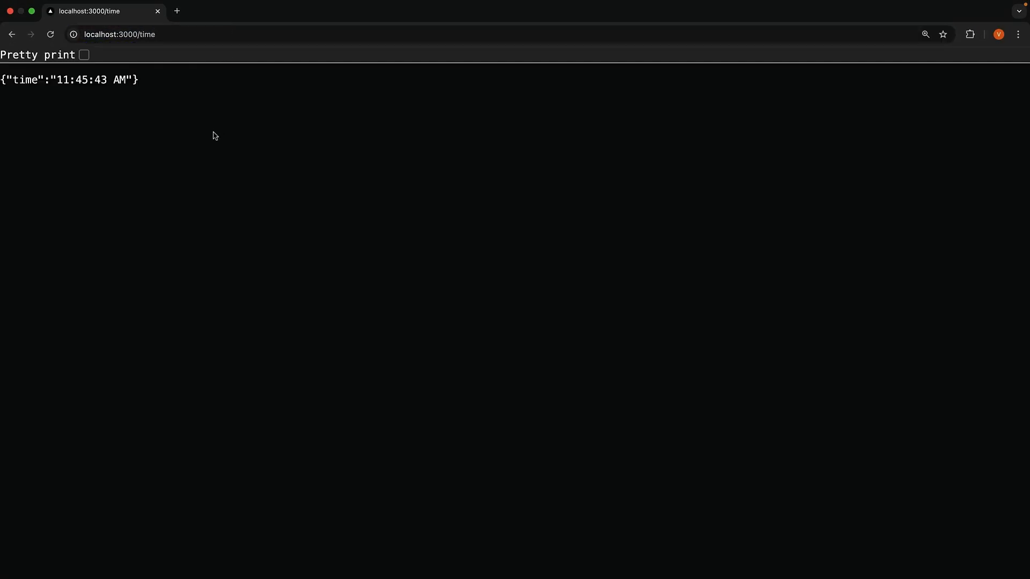
mouse_move(130, 126)
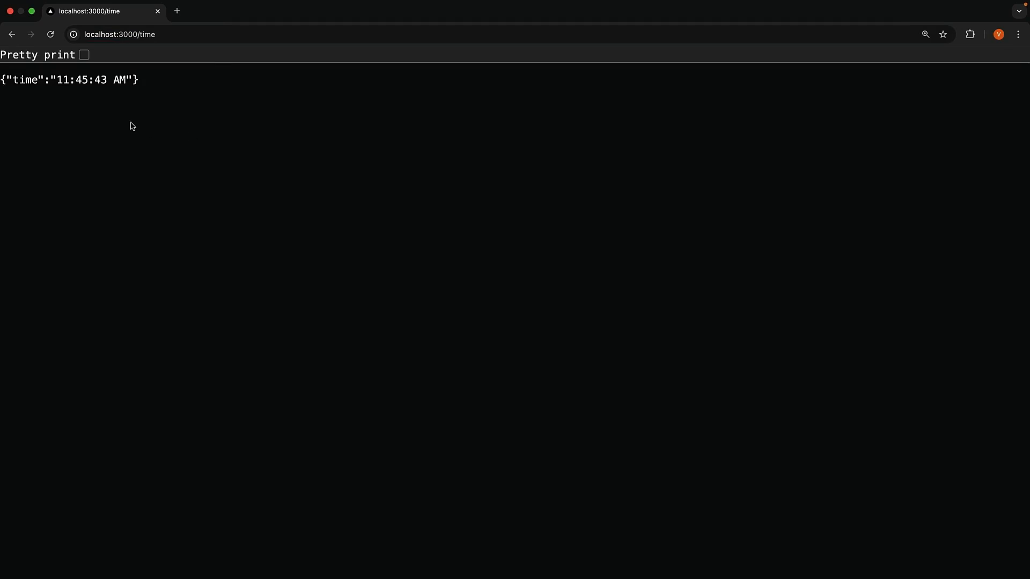
mouse_move(127, 99)
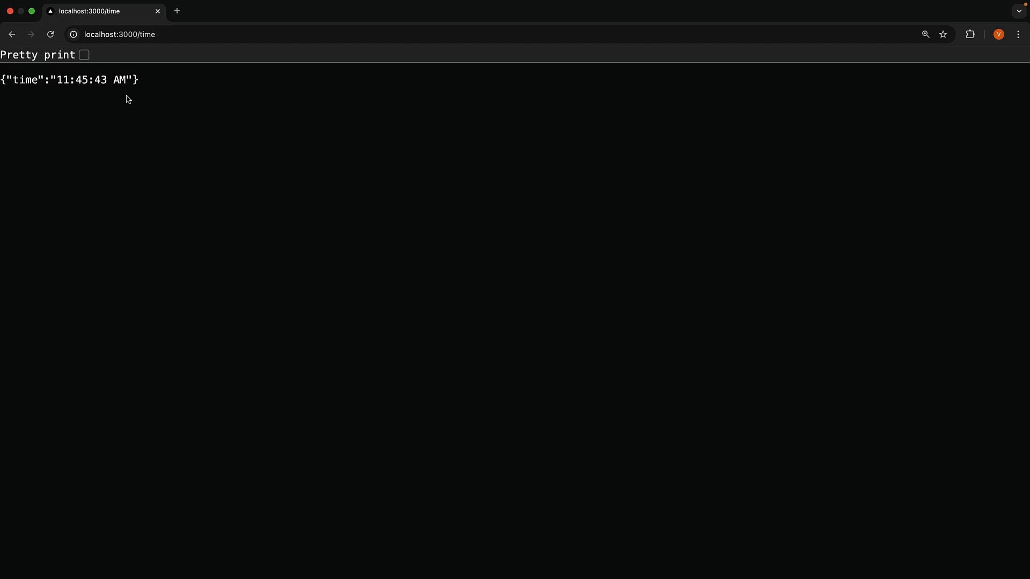
mouse_move(207, 157)
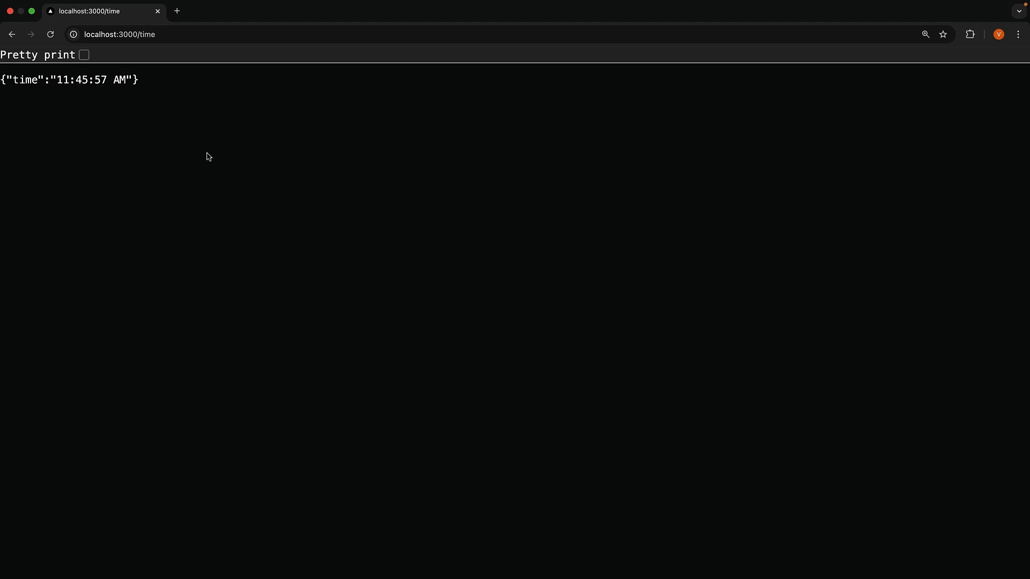
mouse_move(215, 160)
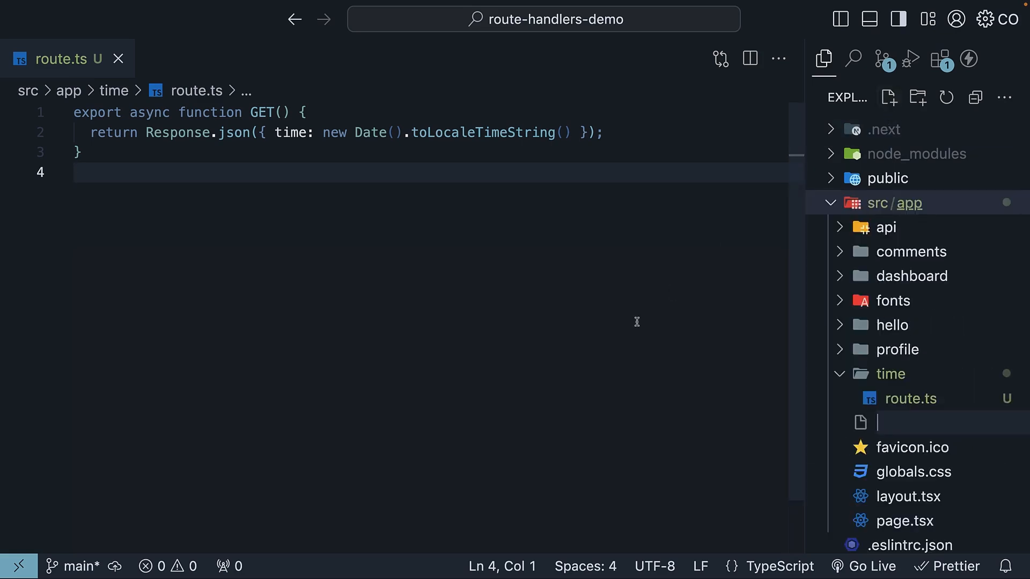
Step: Create categories/route.ts with a GET handler returning the four categories as JSON
text(categories/route)
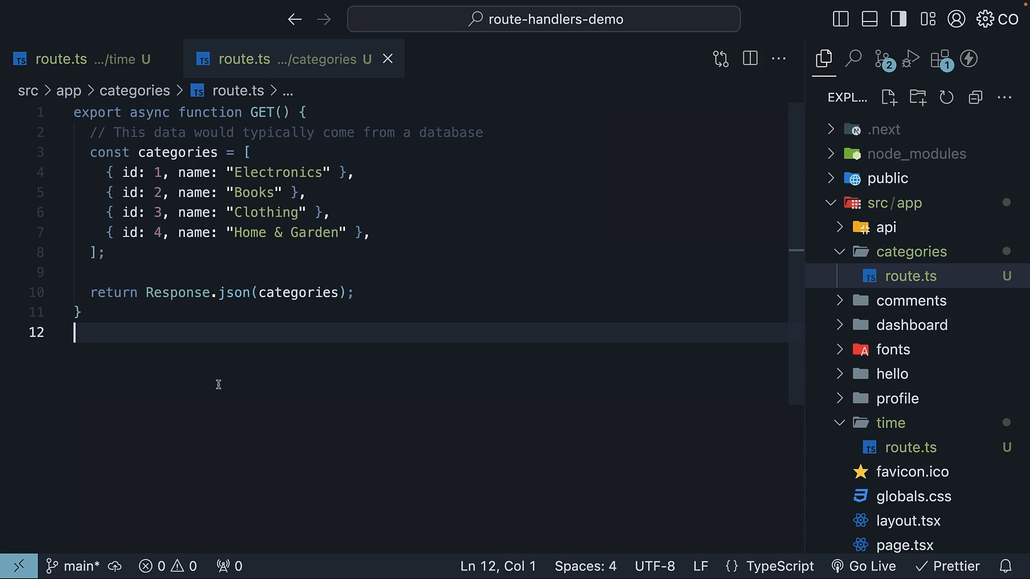
mouse_move(309, 118)
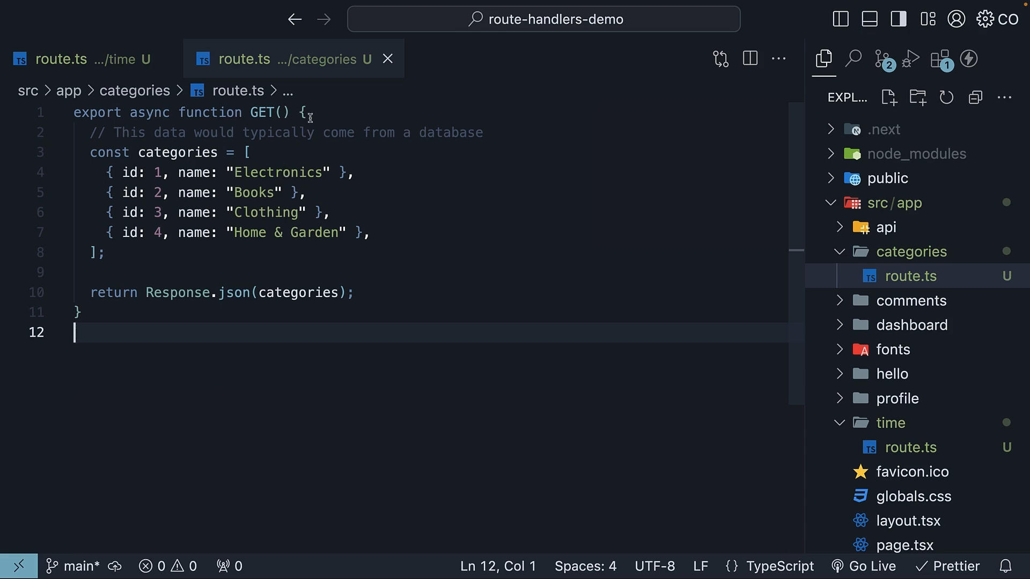
double_click(177, 152)
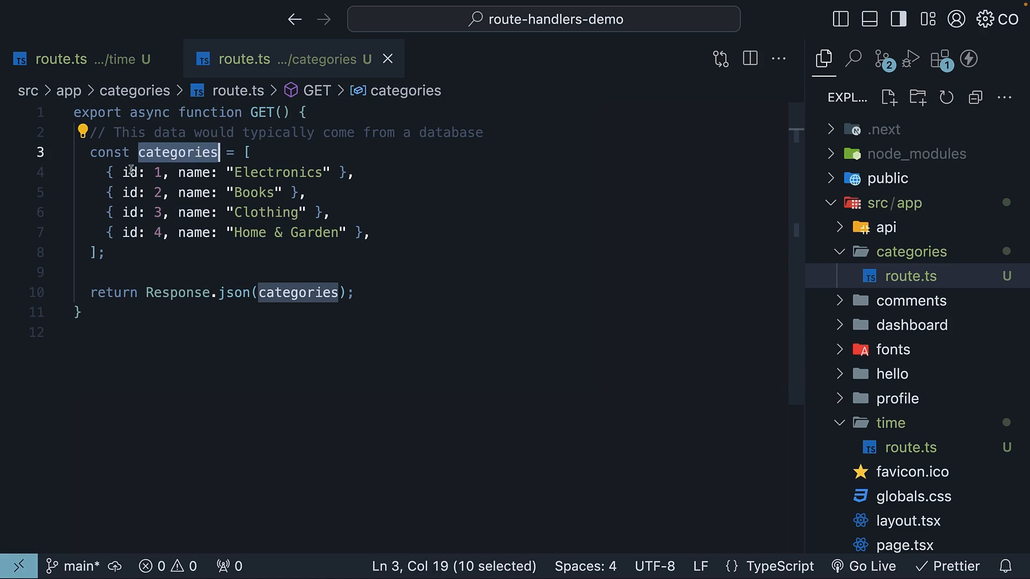
click(356, 291)
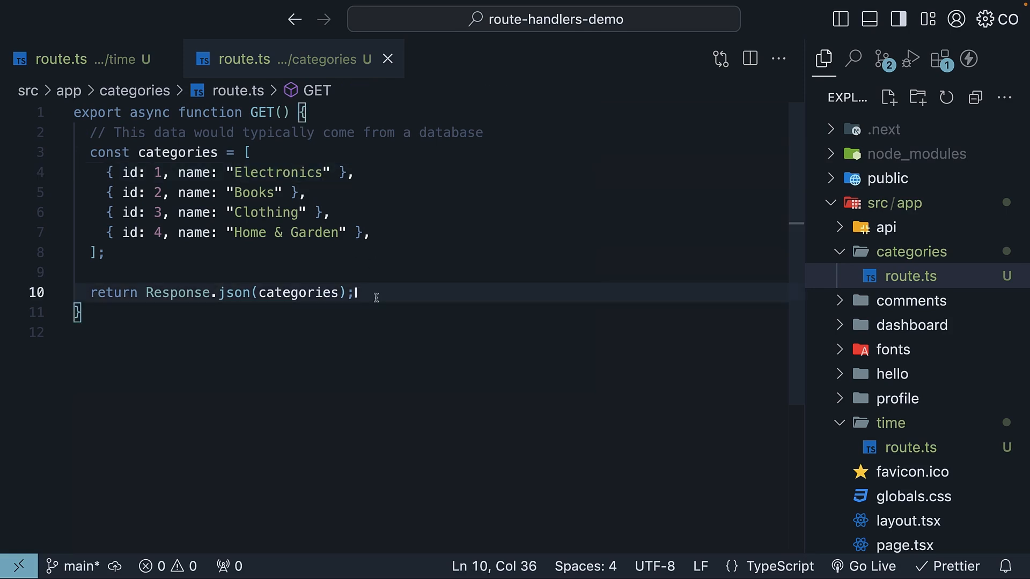
key(Enter)
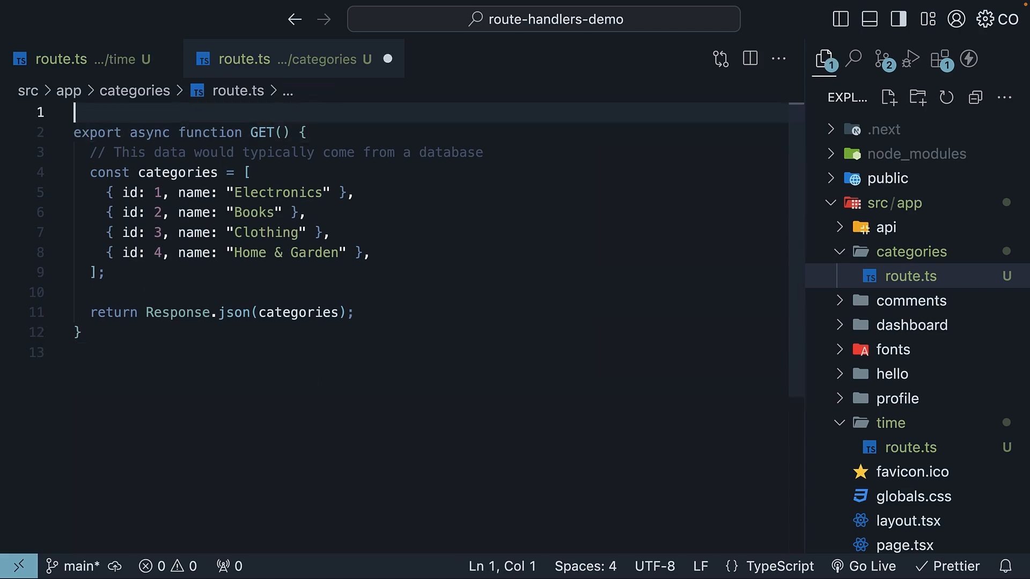
Step: Add export const dynamic = "force-static"; above GET in categories/route.ts
key(Enter)
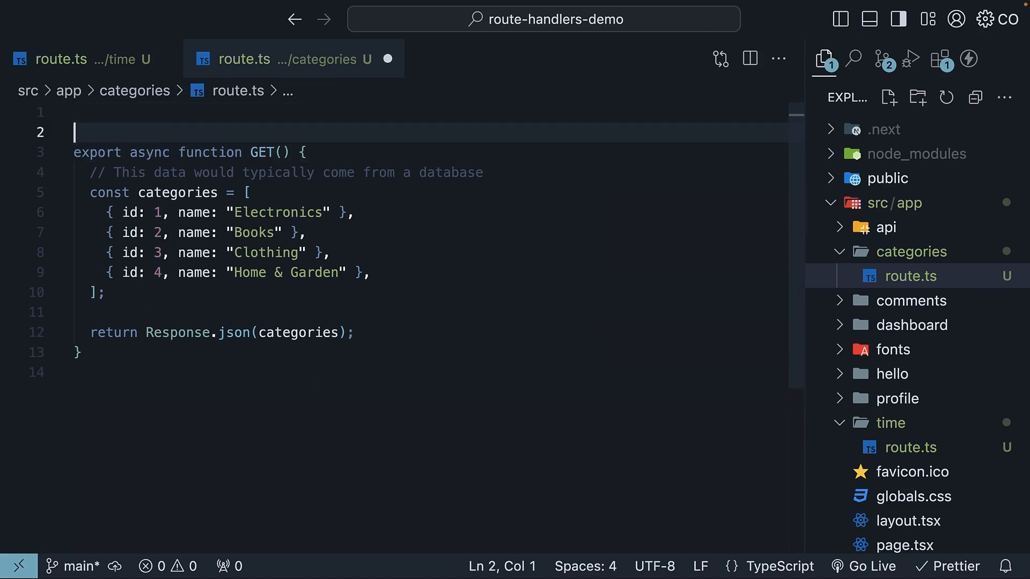
text(export const dynamic =)
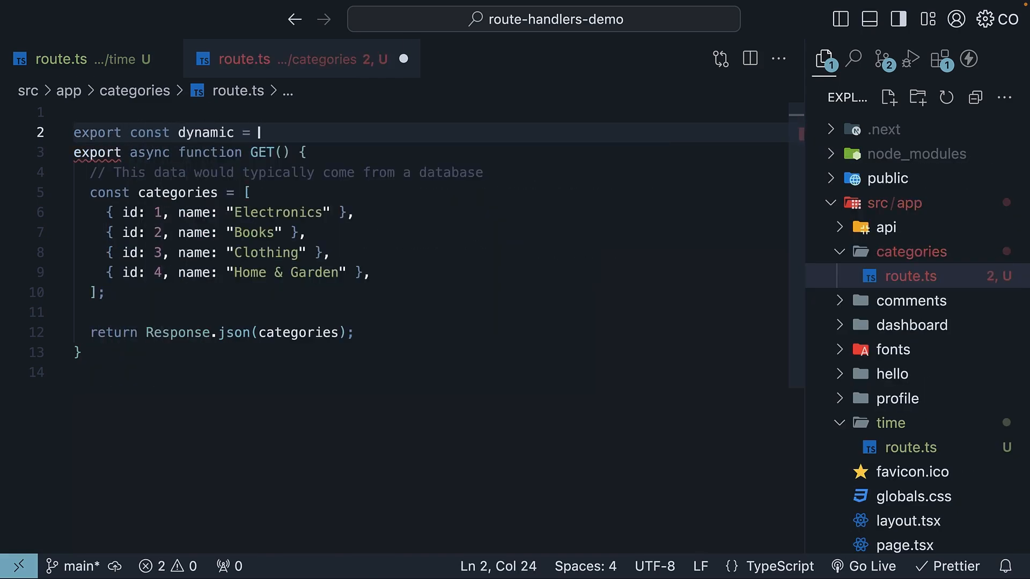
text("force-static";)
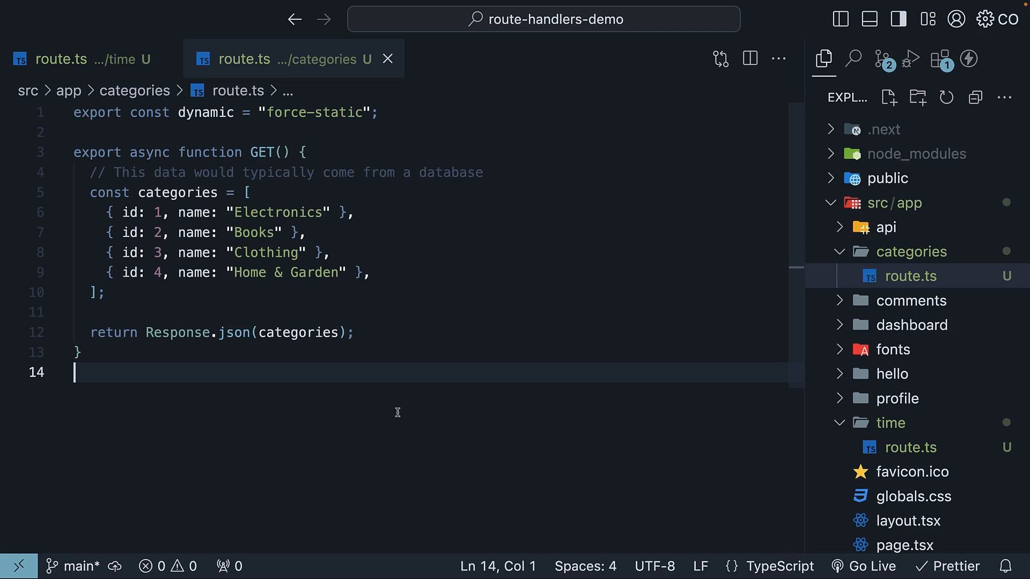
Step: Add the same force-static dynamic export to time/route.ts
click(79, 59)
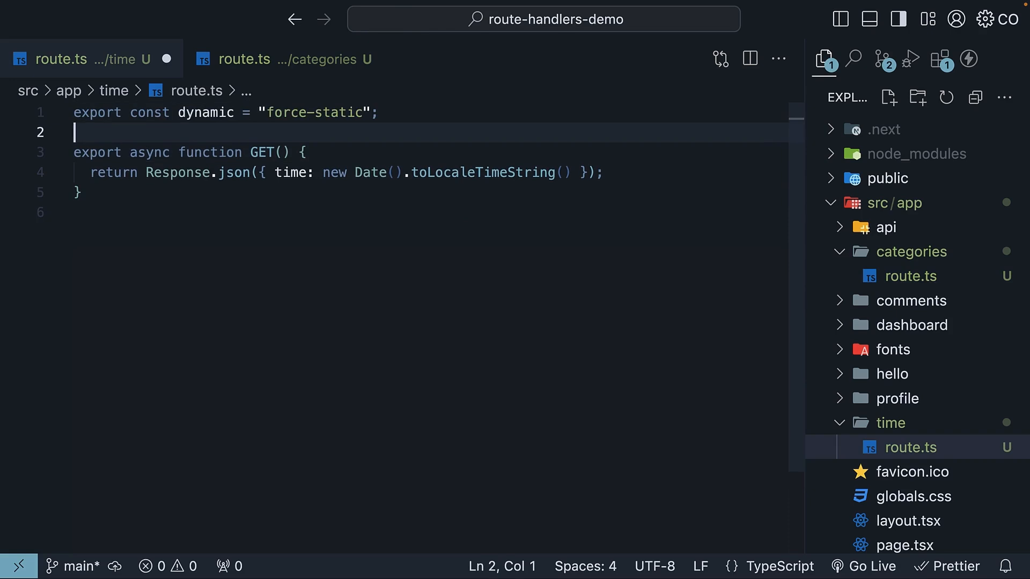
click(379, 113)
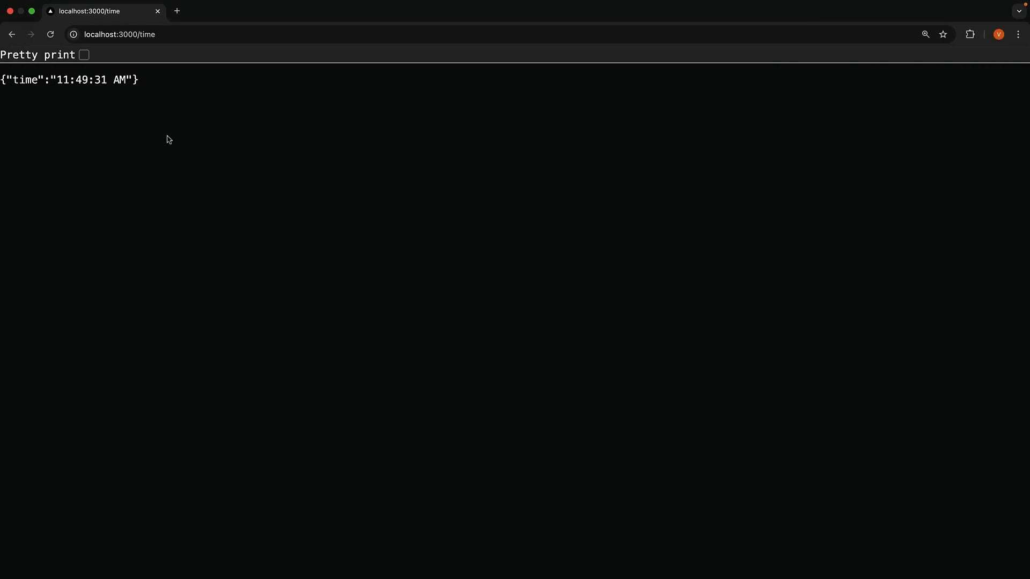
mouse_move(98, 98)
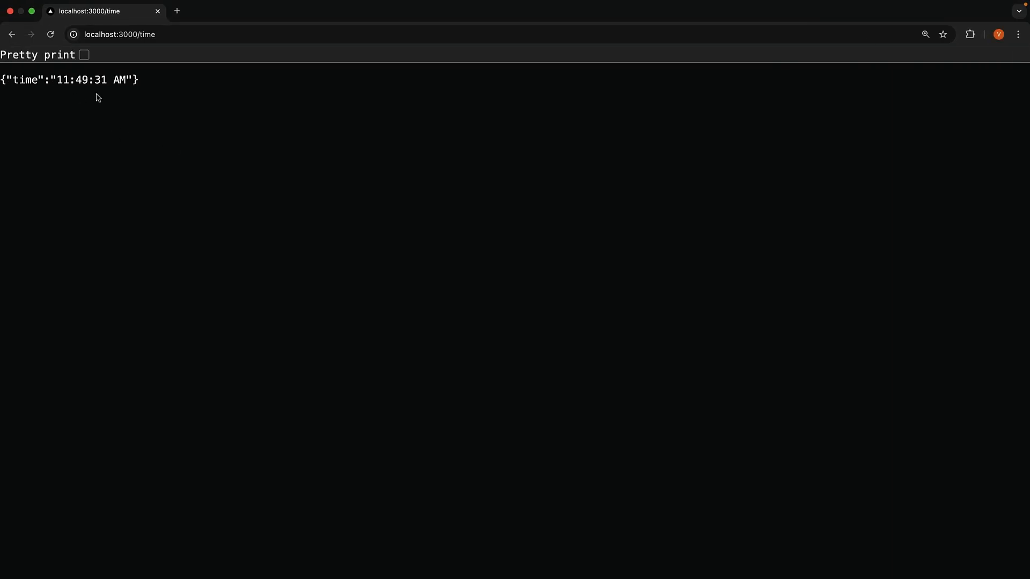
mouse_move(111, 109)
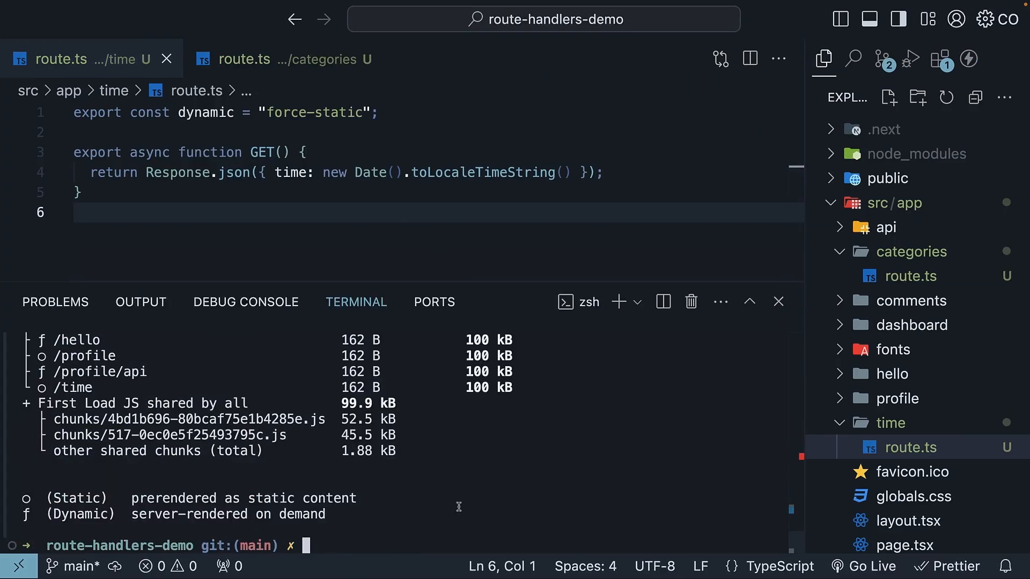
Step: Start the built app from the terminal with npm run after confirming /time is static
text(npm run)
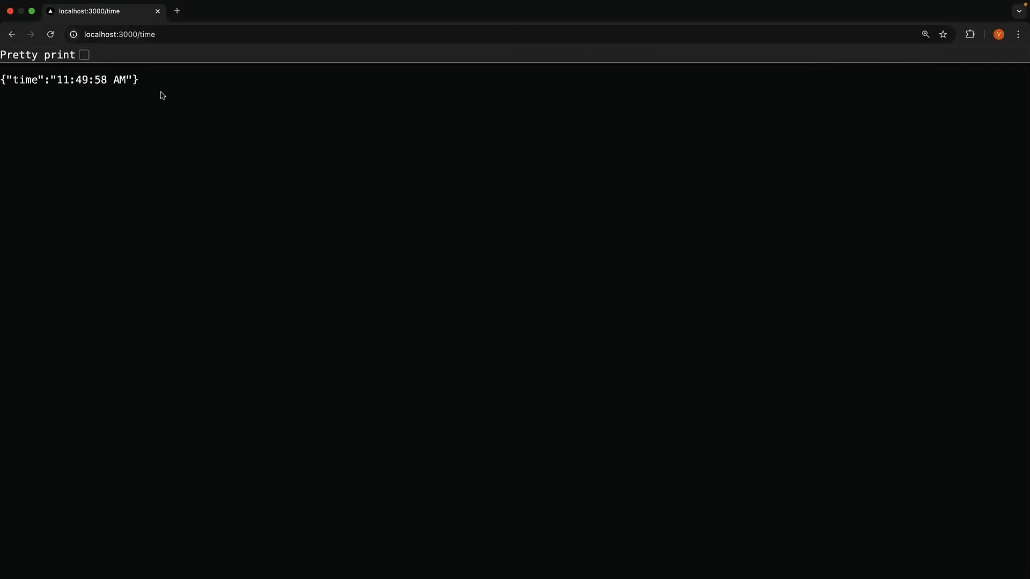
mouse_move(113, 94)
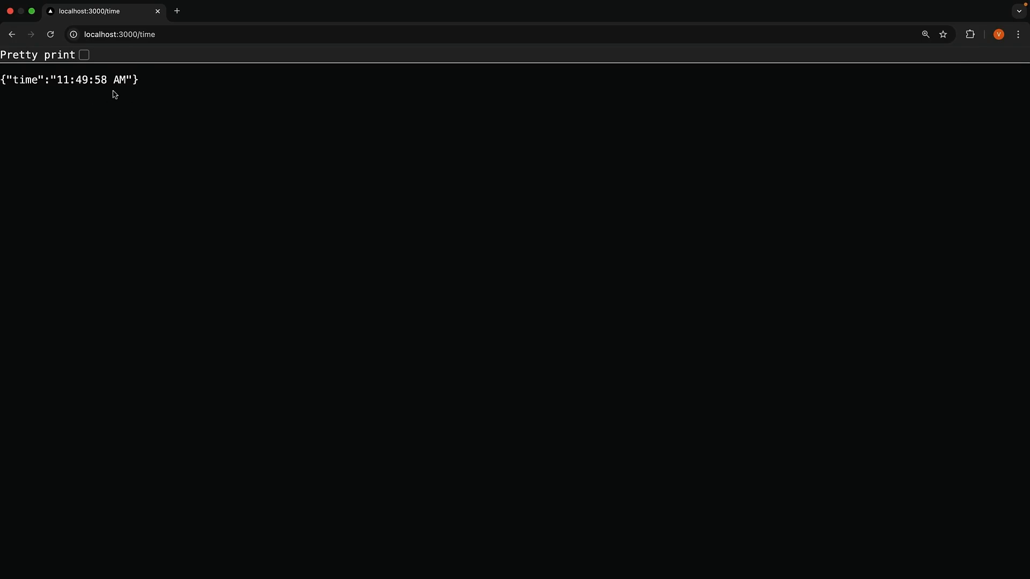
mouse_move(131, 129)
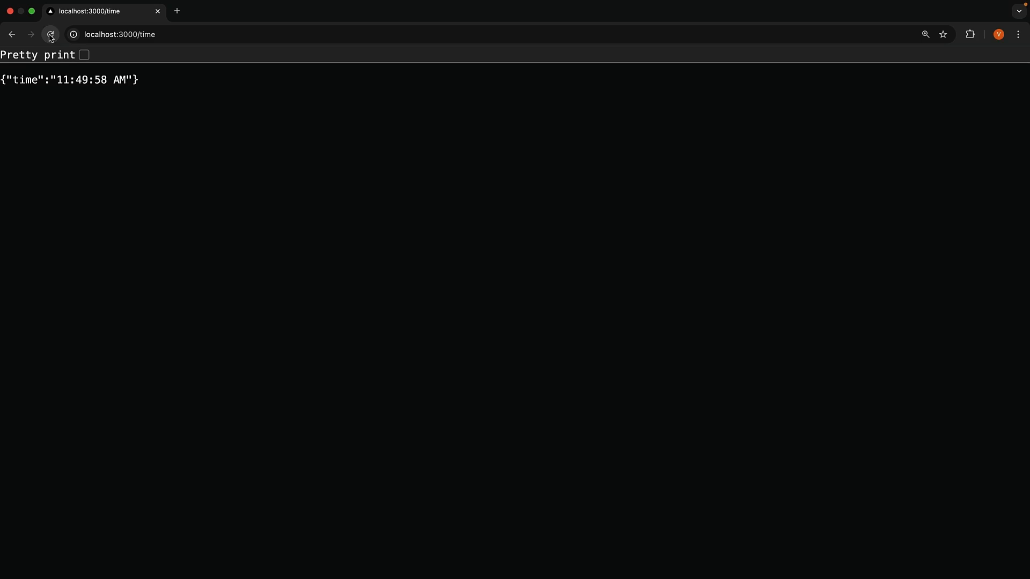
Step: Reload /time and confirm the timestamp stays fixed at 11:49:58 AM
click(50, 34)
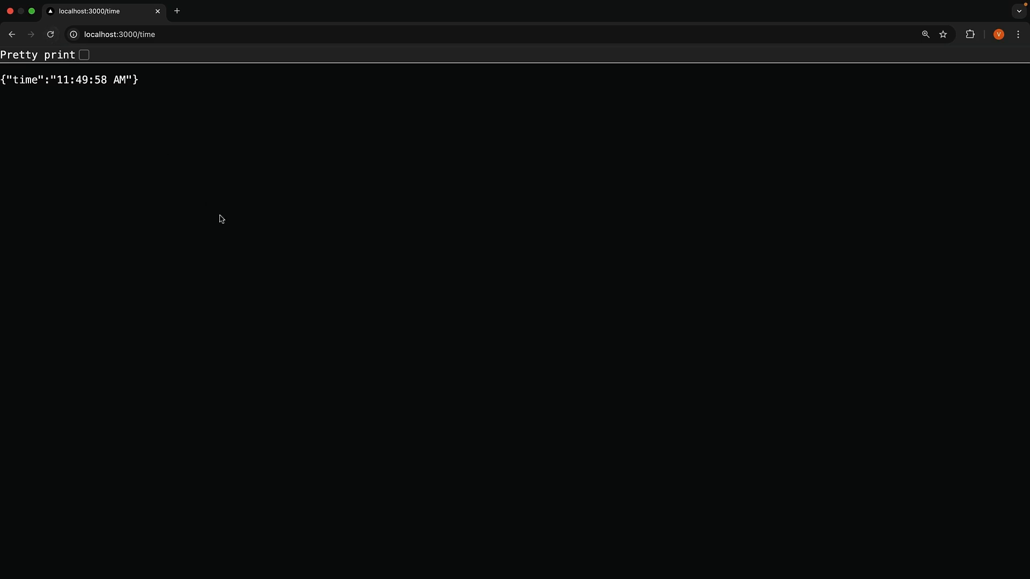
mouse_move(148, 119)
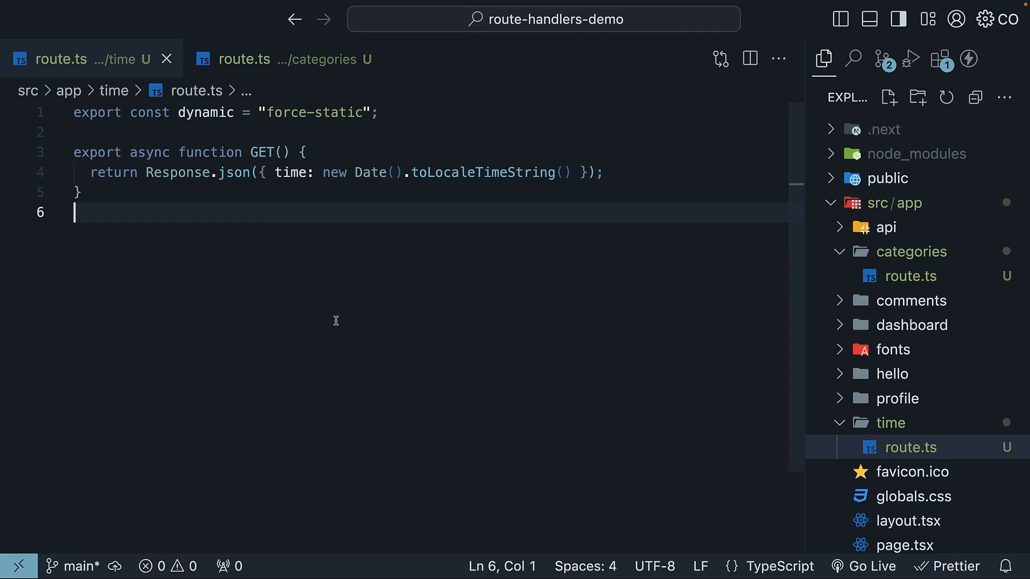
mouse_move(363, 267)
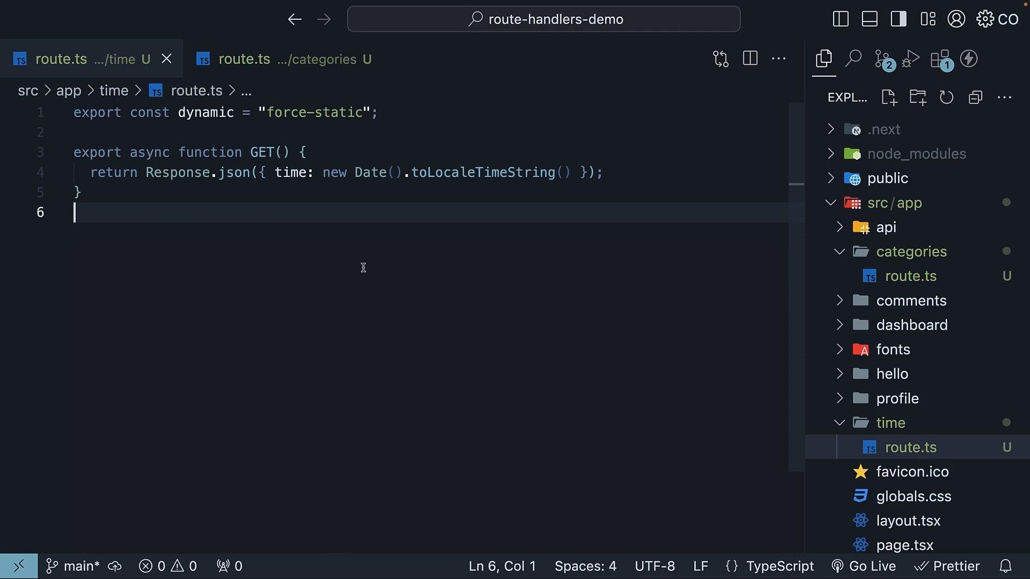
Step: Add export const revalidate = 10; to the time route
text(export const)
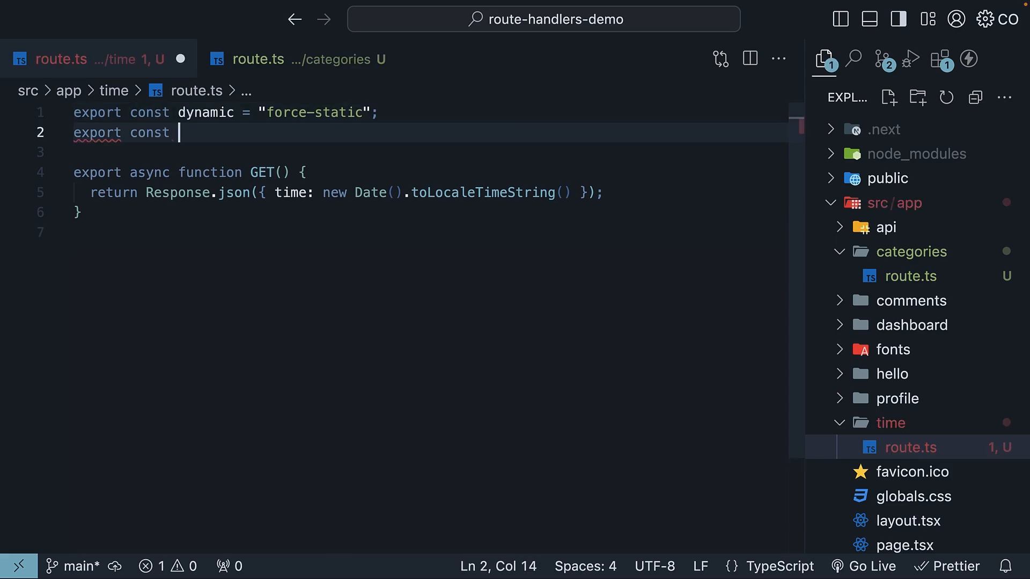
text(revalidate)
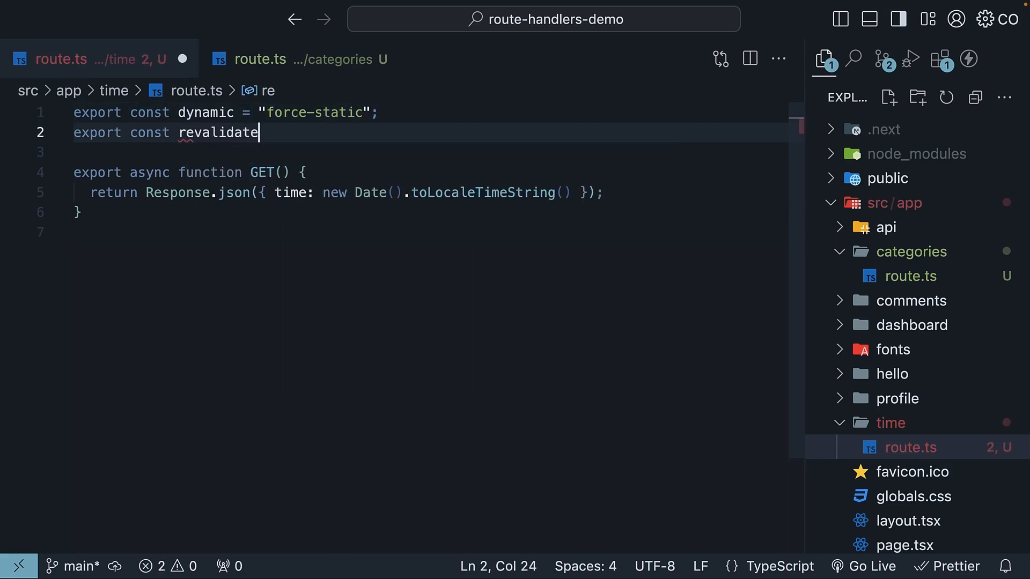
text(= 10;)
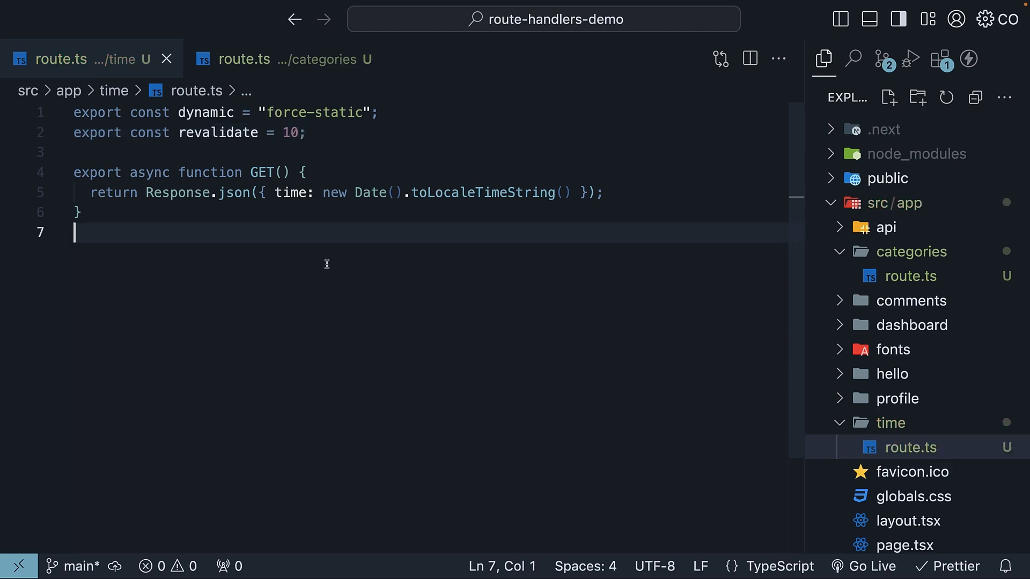
Step: Save the route and rebuild the app with npm run build
key(ctrl+`)
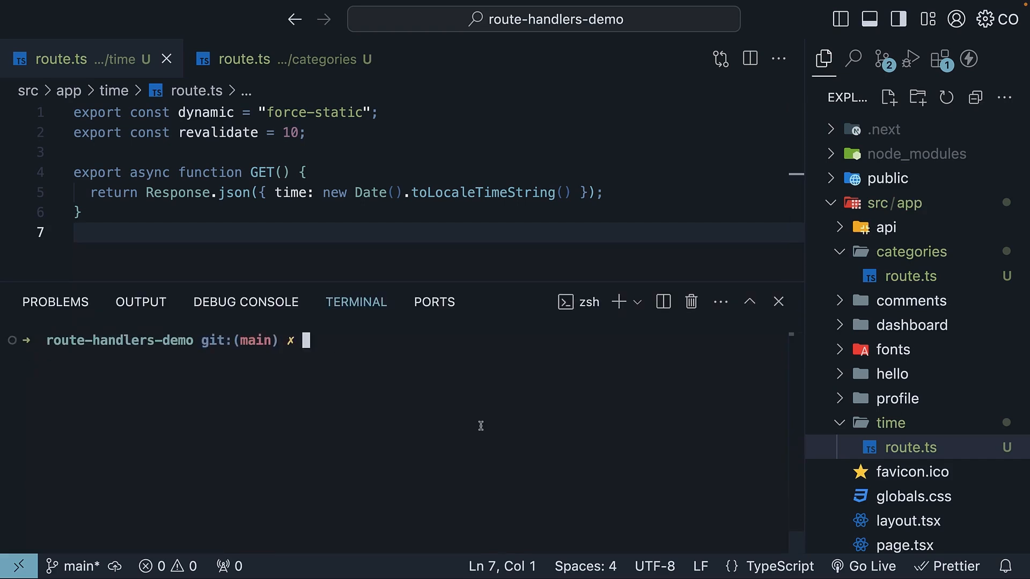
text(npm run build)
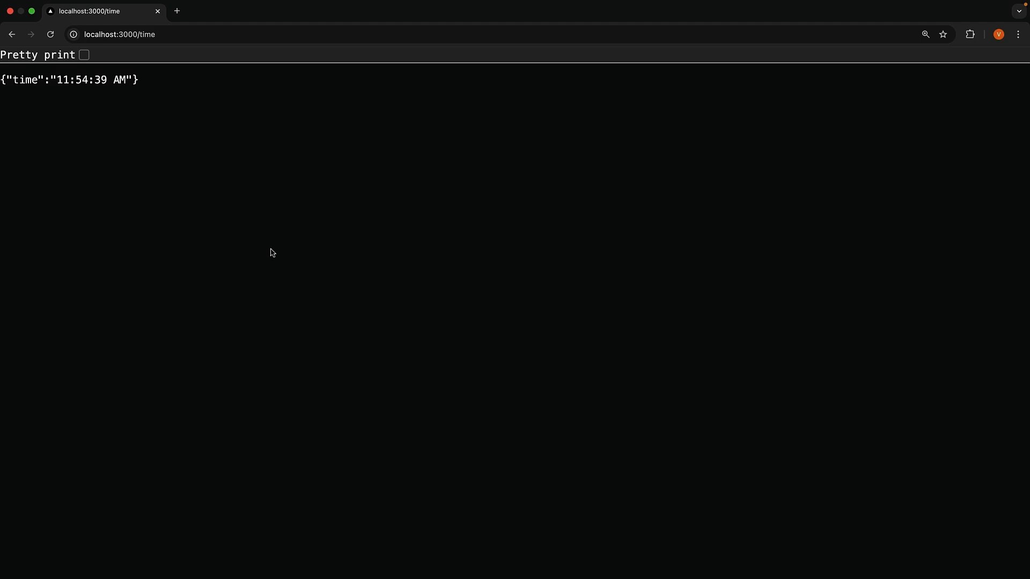
mouse_move(119, 131)
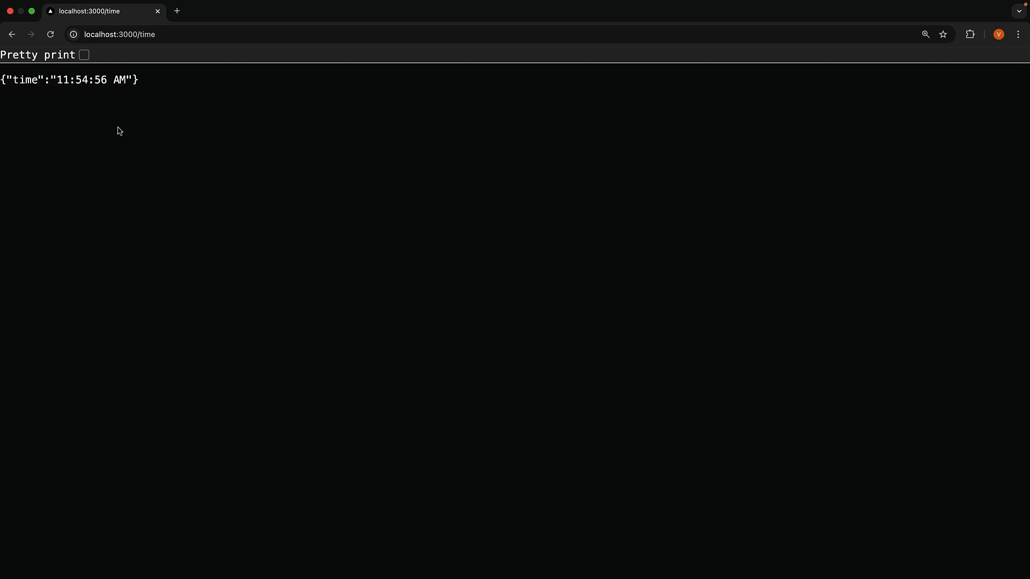
mouse_move(91, 154)
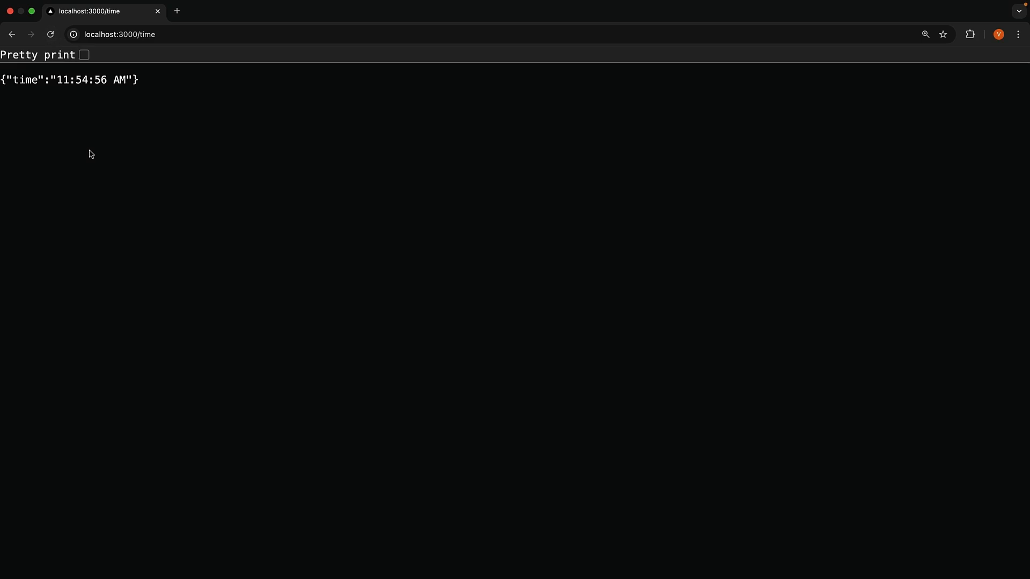